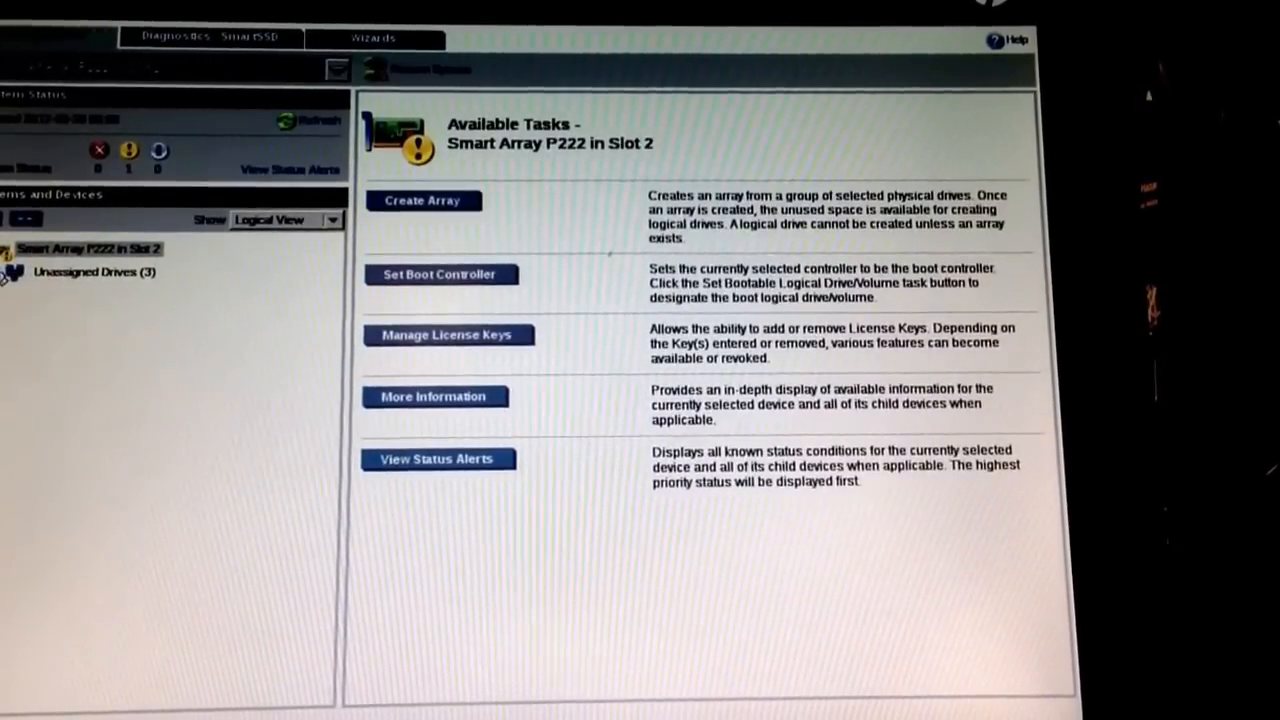
- Expand Unassigned Drives (3) under the Smart Array P222 in Slot 2
{"action": "left_click", "coordinate": [14, 272]}
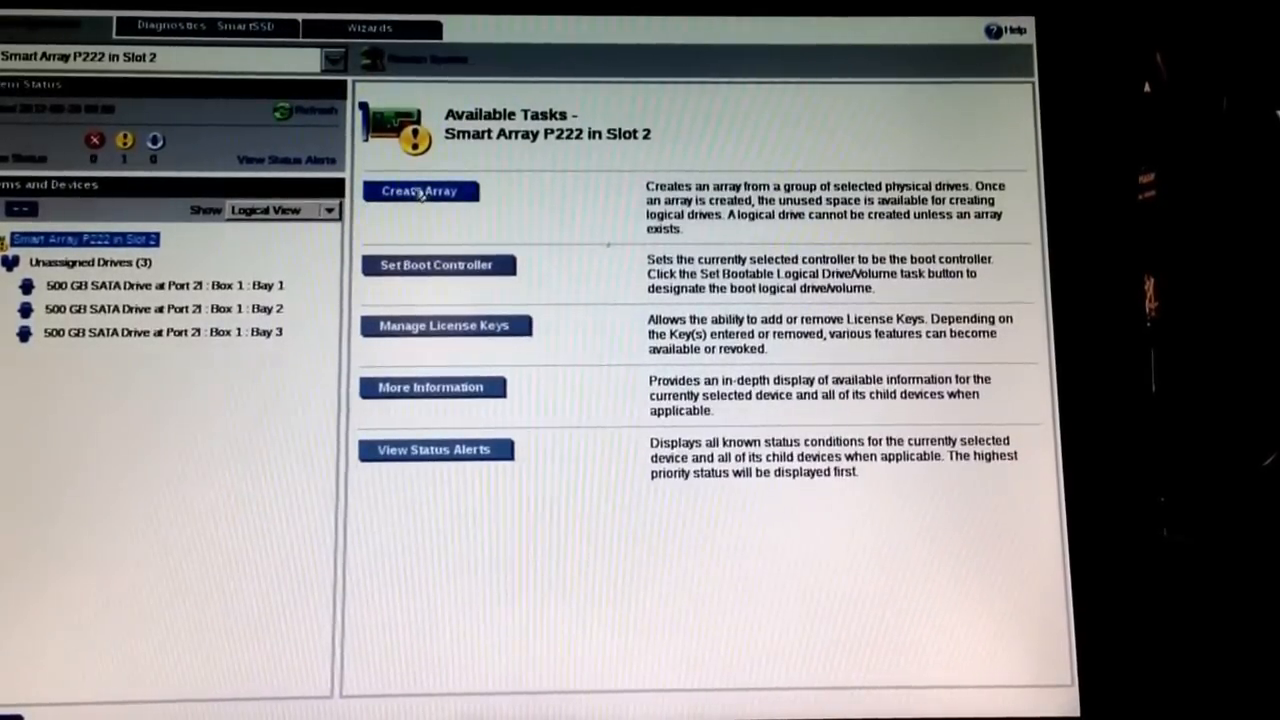
- Create SATA Array A from all three 500 GB drives, leaving 1.4 TB unused
{"action": "left_click", "coordinate": [420, 192]}
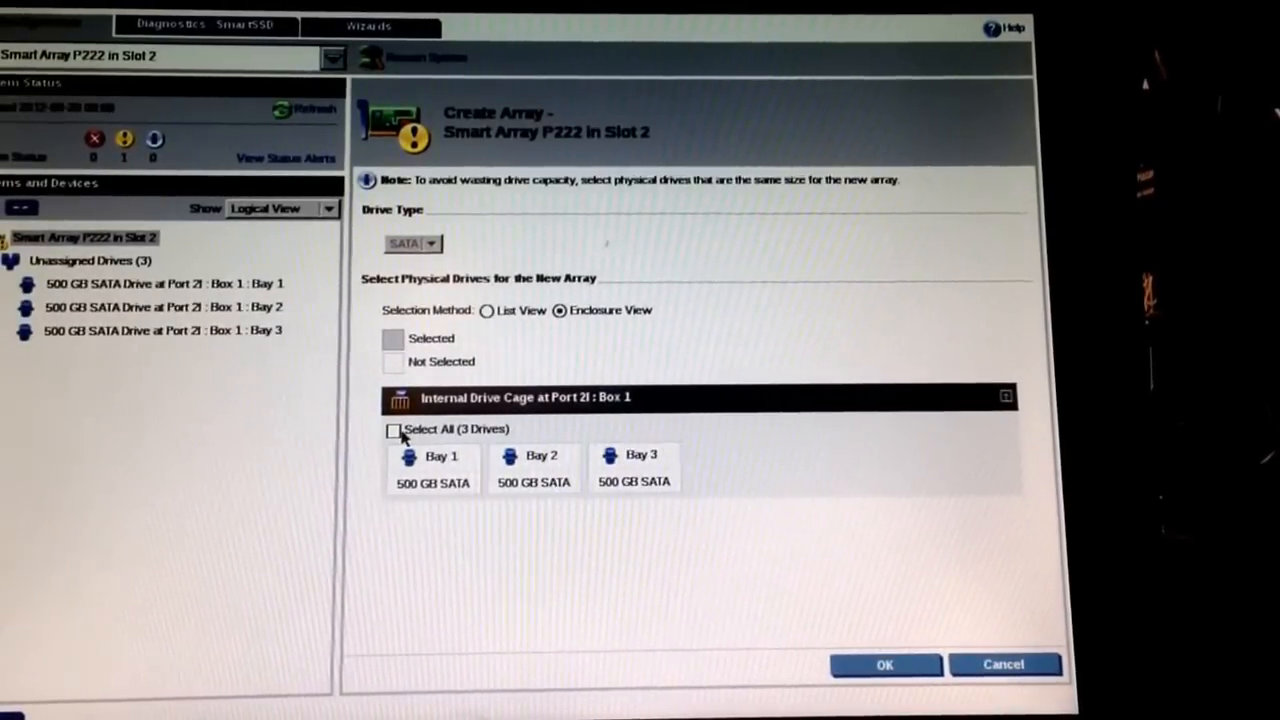
{"action": "left_click", "coordinate": [392, 430]}
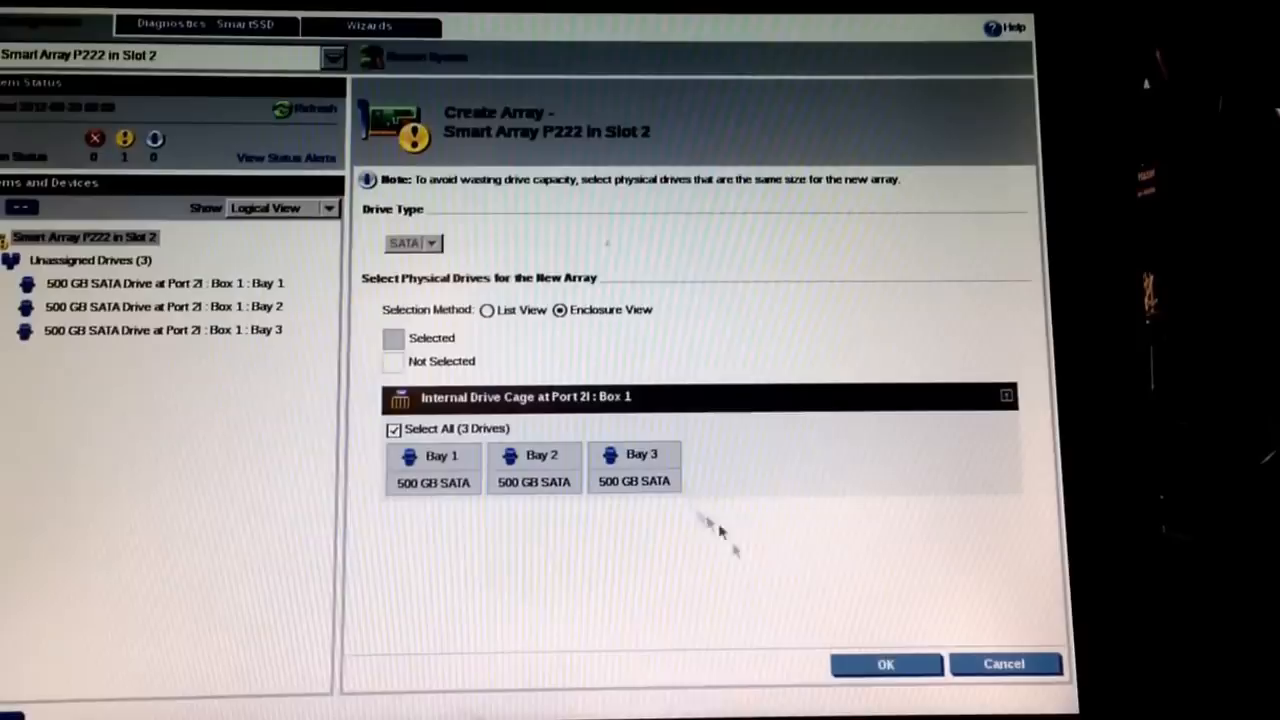
{"action": "left_click", "coordinate": [884, 664]}
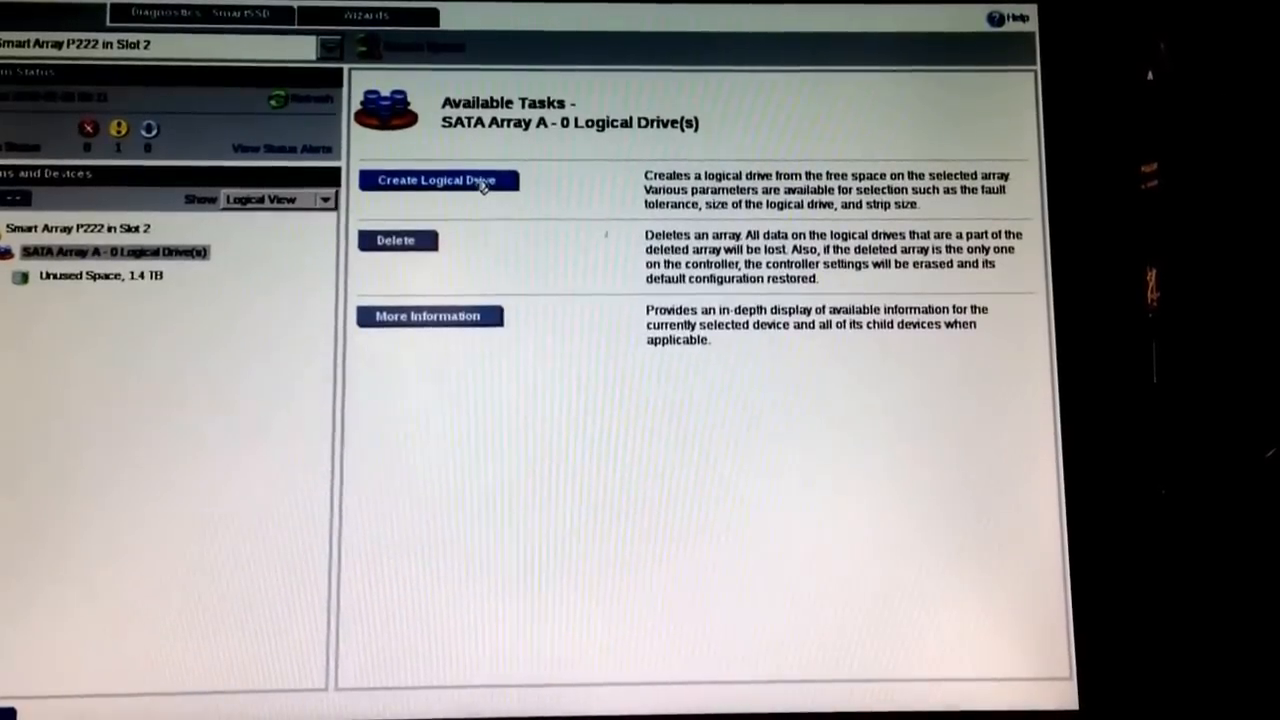
- Set up a RAID 5 logical drive on Array A with 256 KB strips at max size 931.46 GB
{"action": "left_click", "coordinate": [438, 180]}
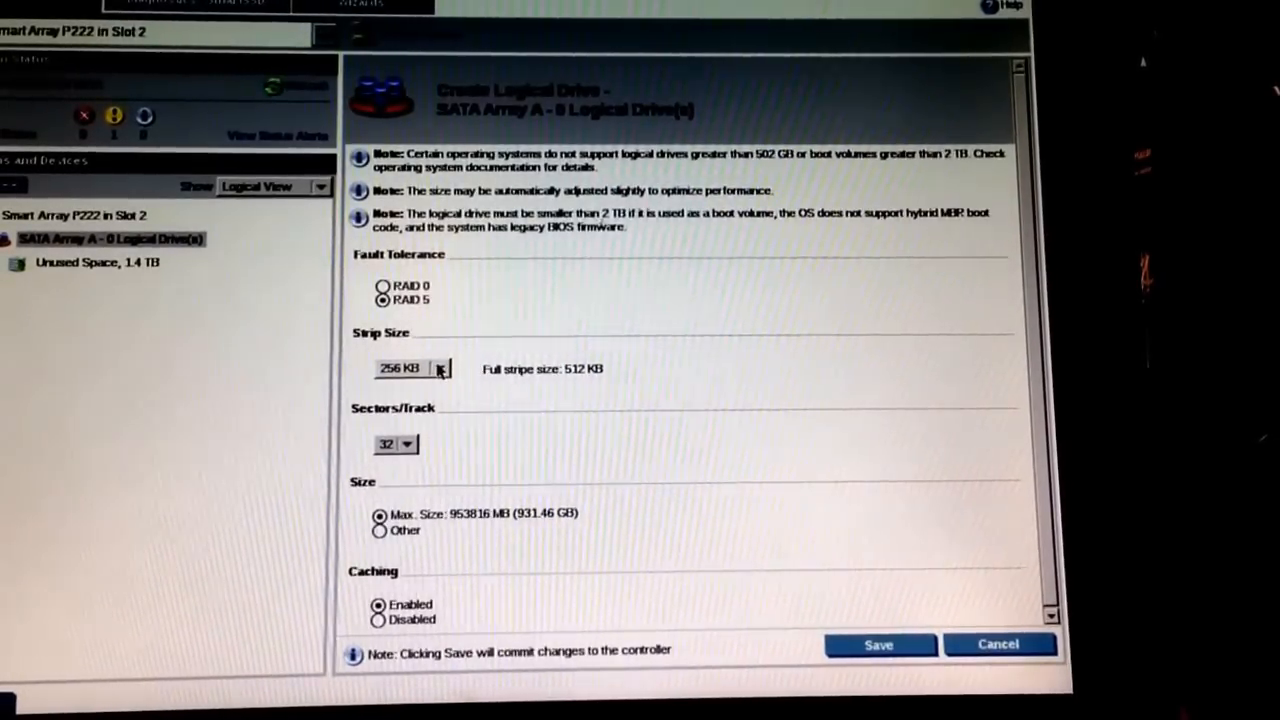
{"action": "left_click", "coordinate": [440, 368]}
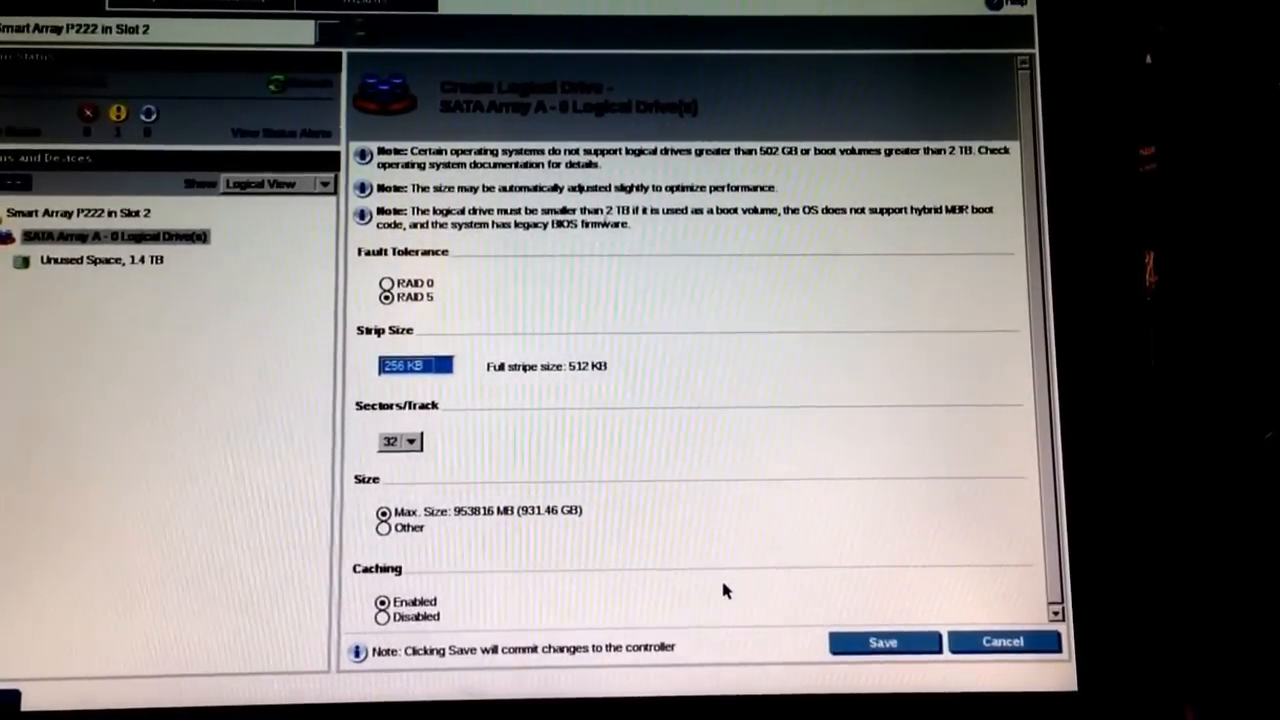
{"action": "mouse_move", "coordinate": [922, 560]}
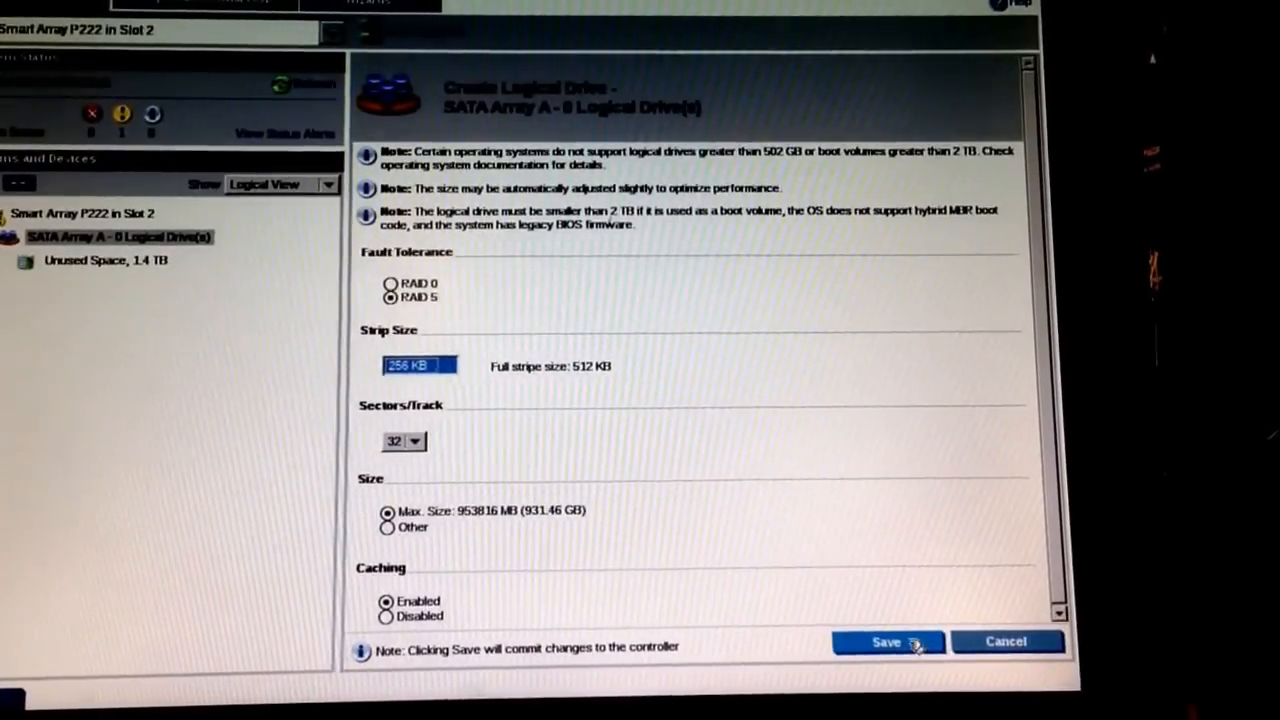
- Save the 931.5 GB RAID 5 Logical Drive 1 and view its details
{"action": "left_click", "coordinate": [886, 642]}
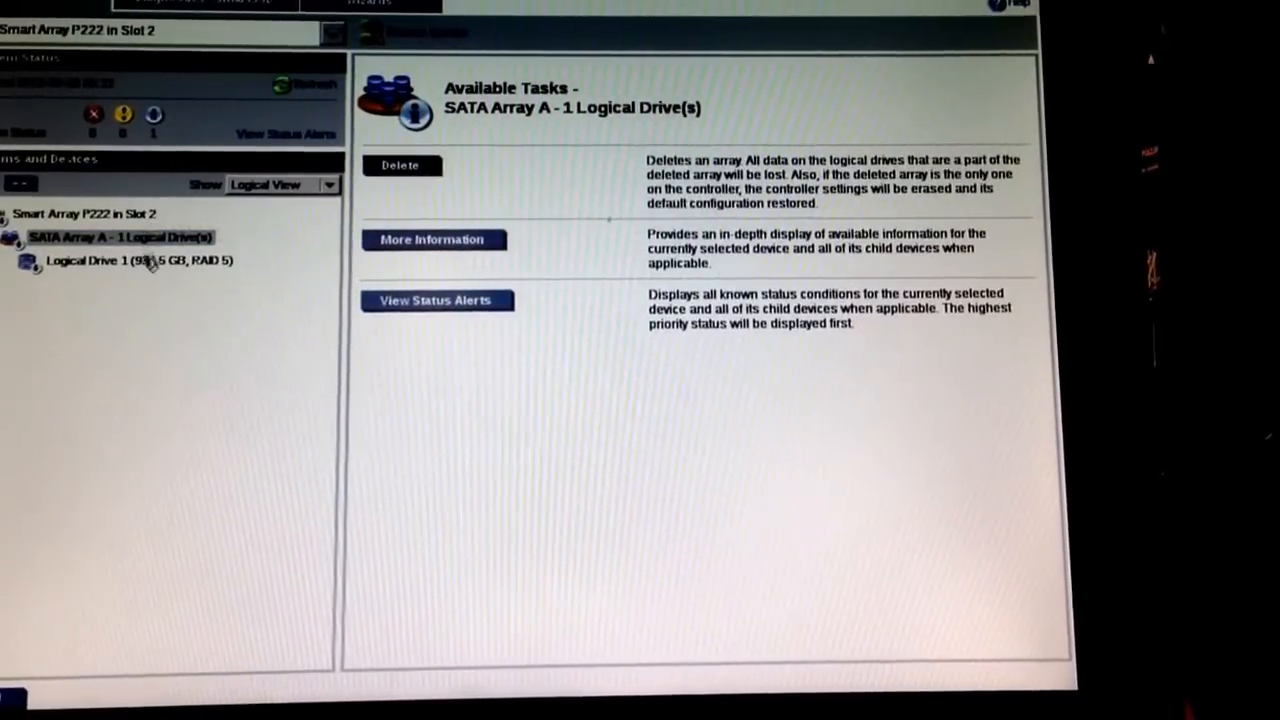
{"action": "left_click", "coordinate": [138, 260]}
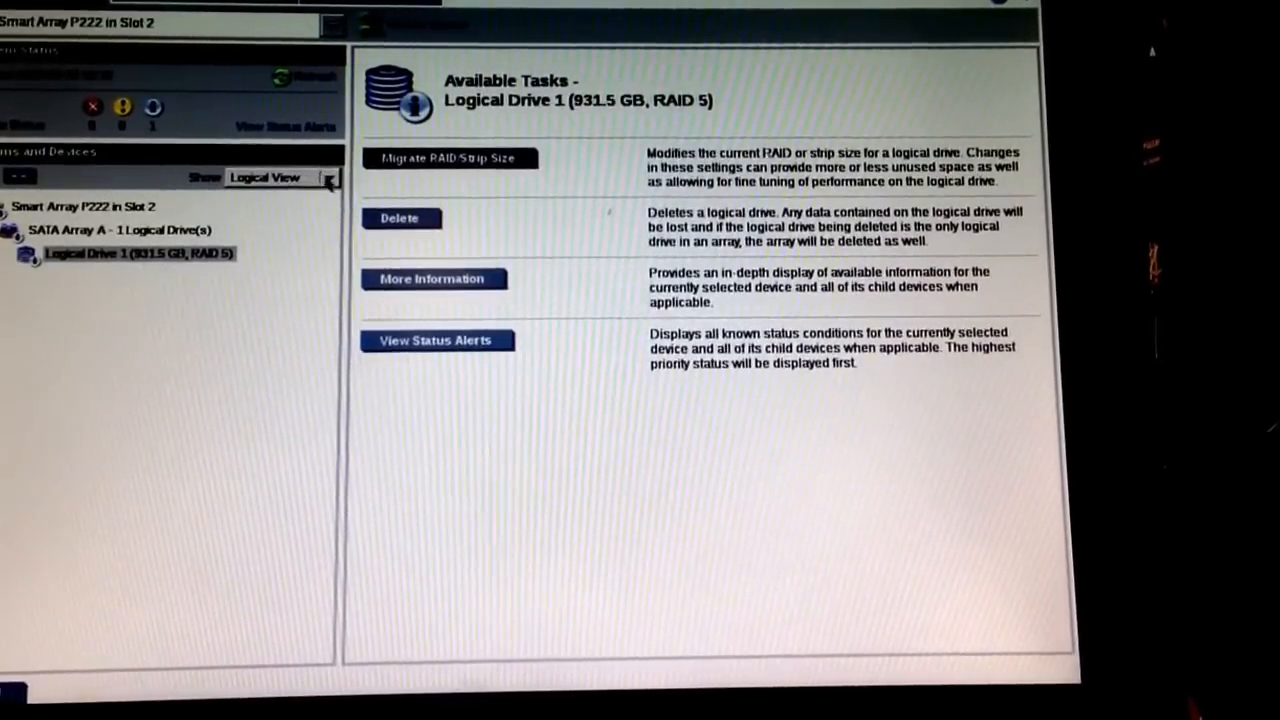
- Switch to Physical View and show SATA Array A's three 500 GB member drives
{"action": "left_click", "coordinate": [328, 176]}
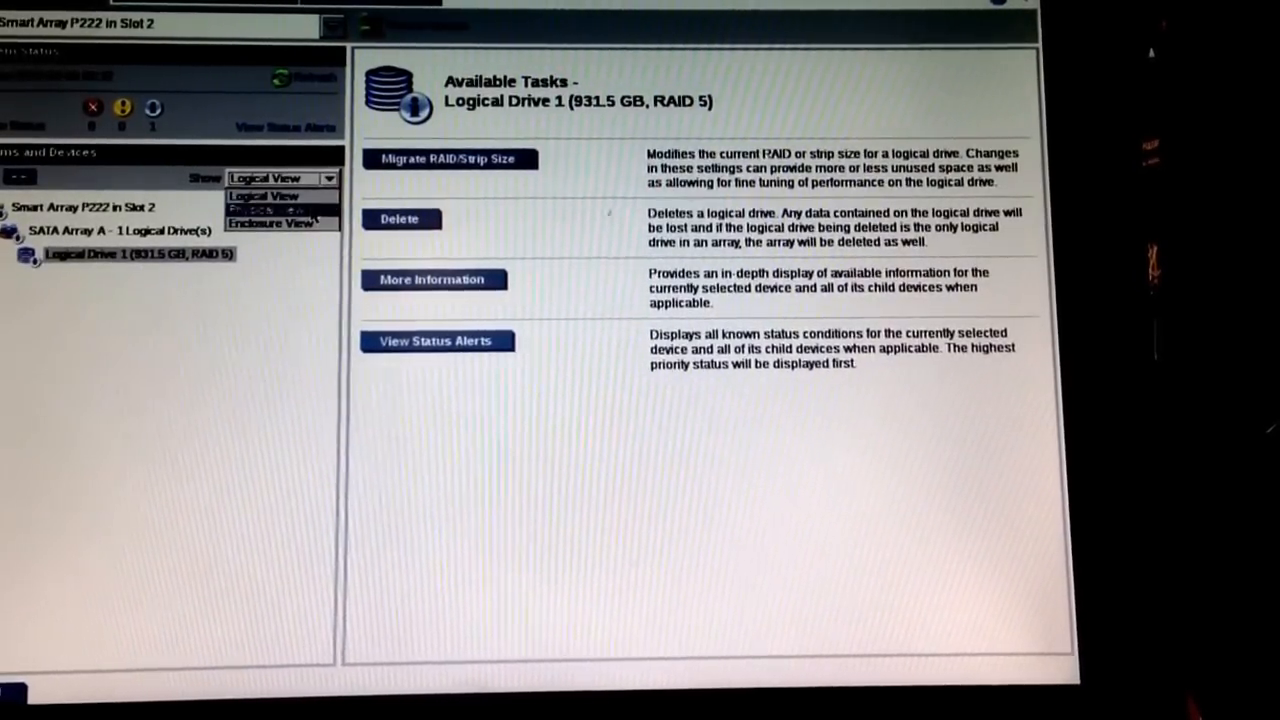
{"action": "left_click", "coordinate": [282, 180]}
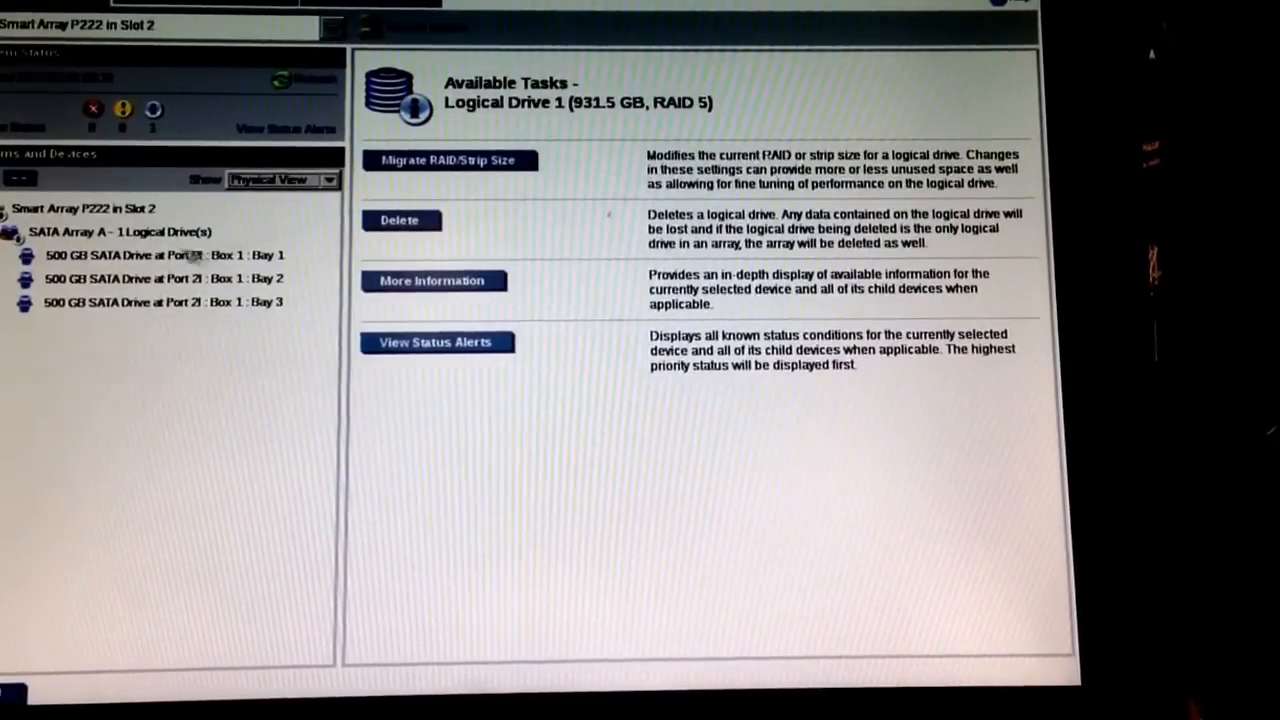
{"action": "left_click", "coordinate": [120, 232]}
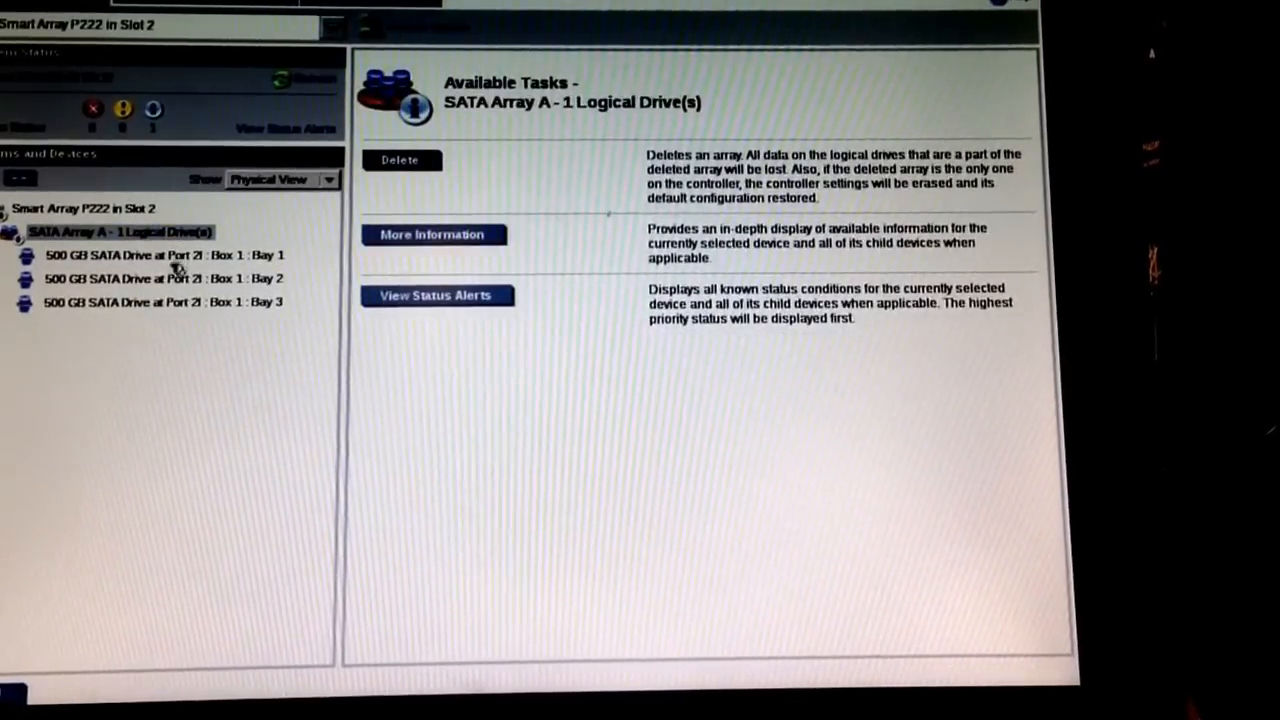